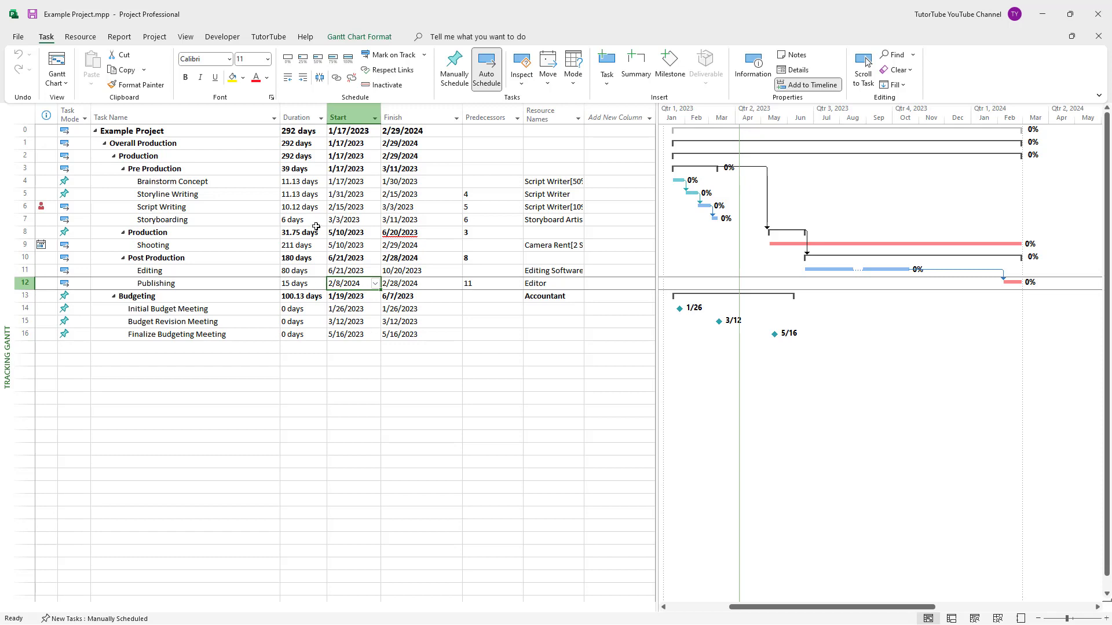
Add a Total Slack column to the task table, showing 42 days for writing tasks.
{"action": "left_click", "coordinate": [294, 219]}
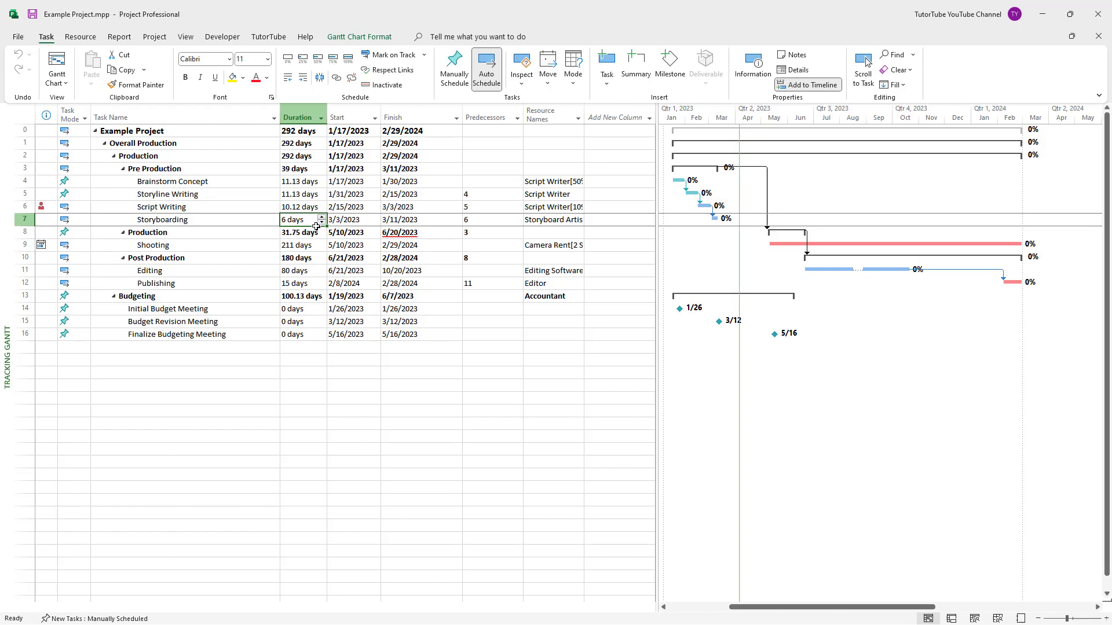
{"action": "left_click", "coordinate": [296, 258]}
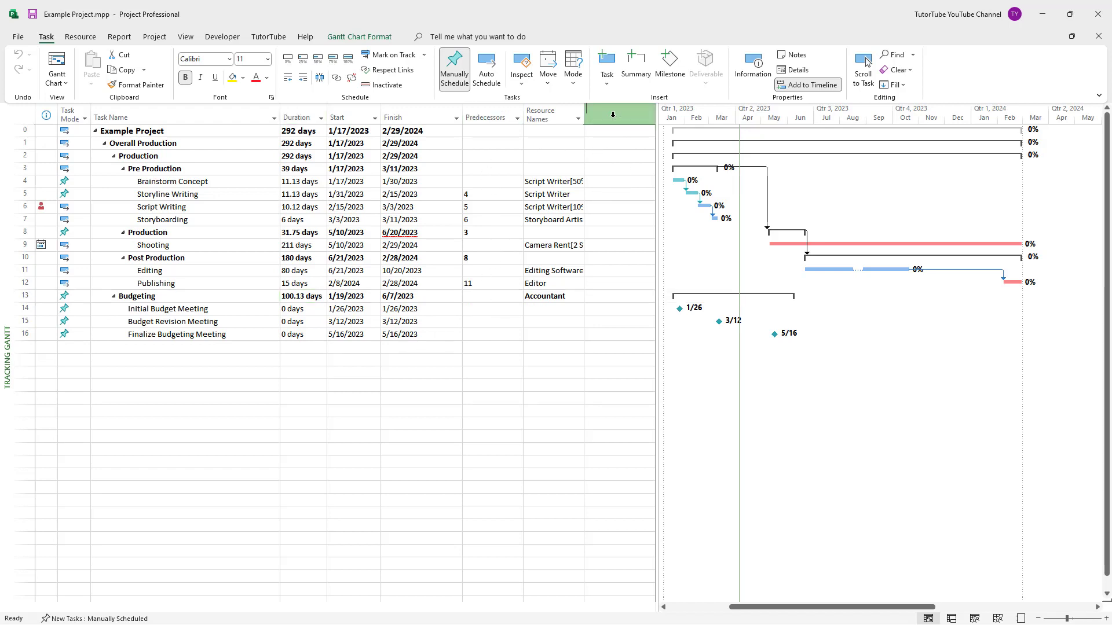
{"action": "left_click", "coordinate": [611, 117]}
{"action": "type", "text": "Total Slack"}
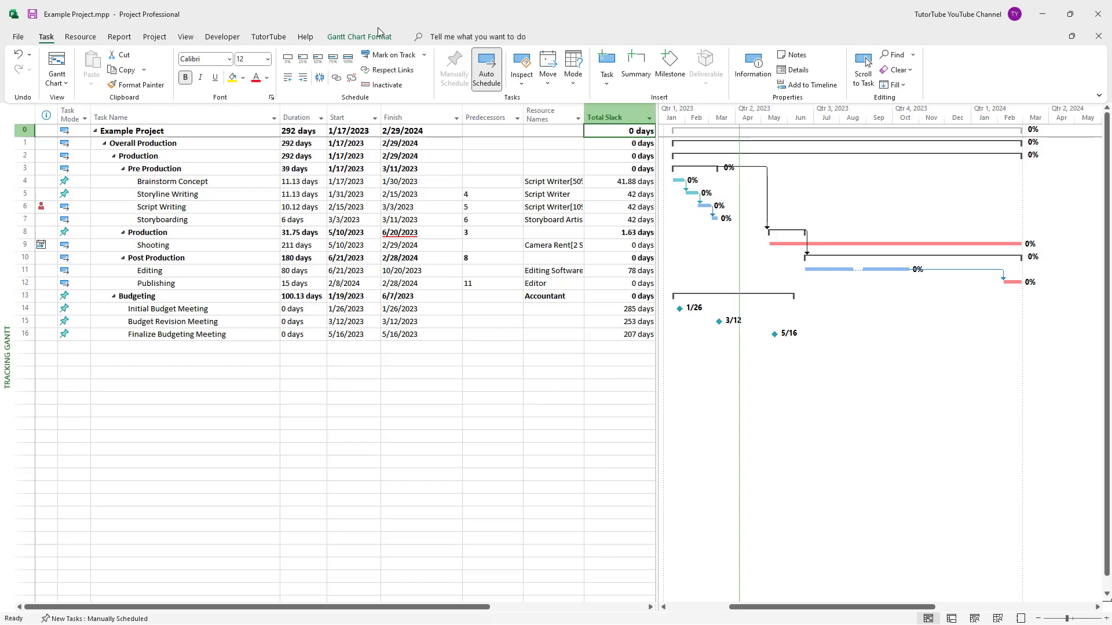
Turn on slack bars in the Gantt chart format options and check Finalize Budgeting Meeting's slack.
{"action": "left_click", "coordinate": [359, 36]}
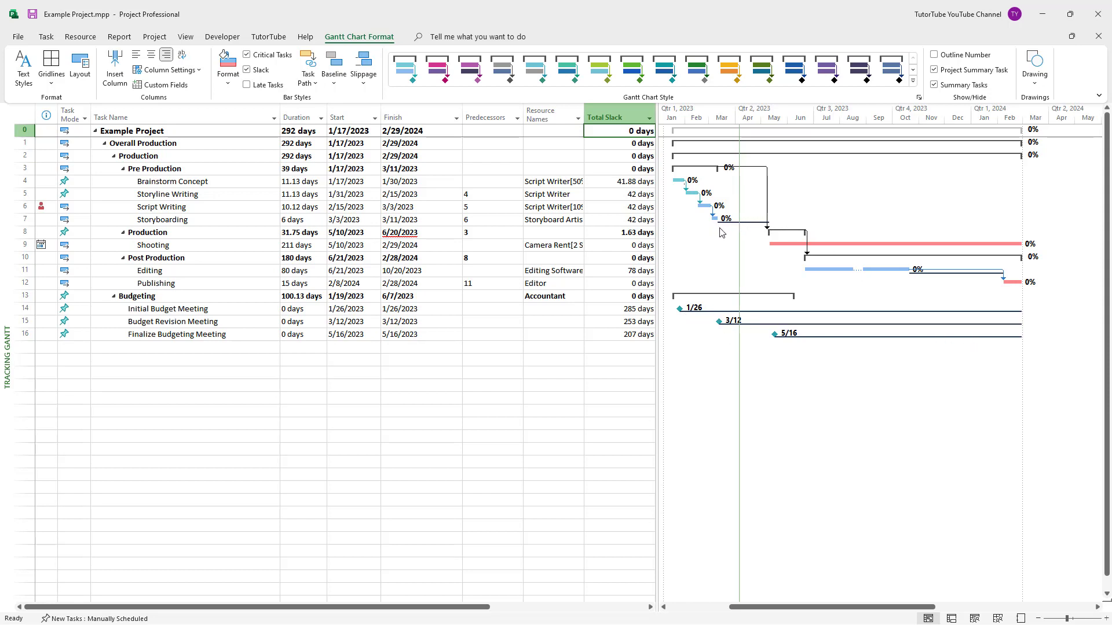
{"action": "mouse_move", "coordinate": [764, 230]}
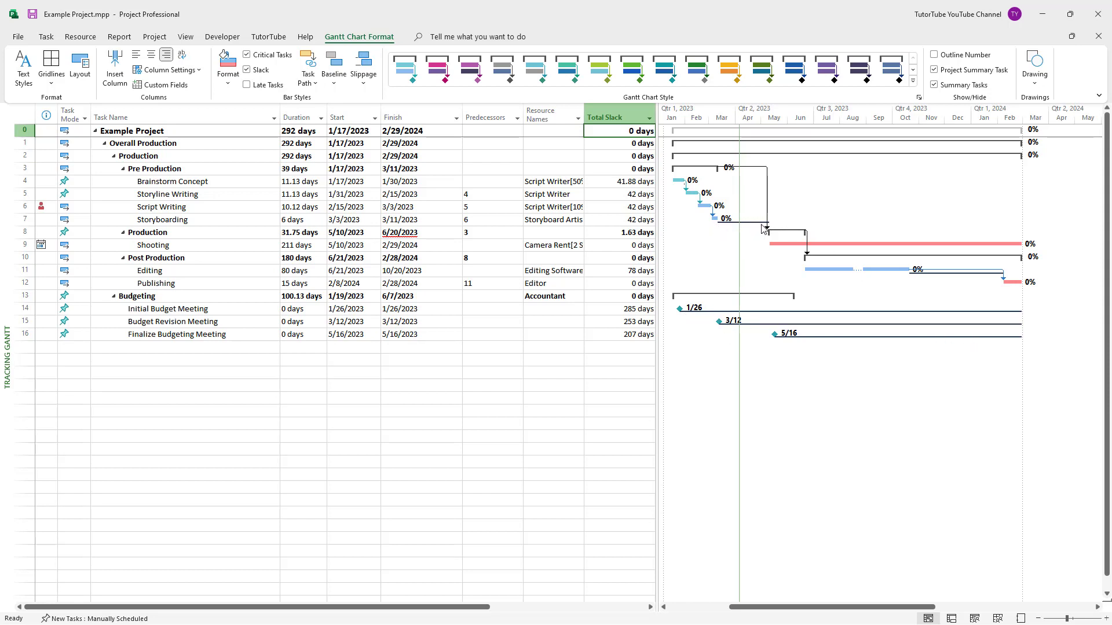
{"action": "left_click", "coordinate": [489, 219]}
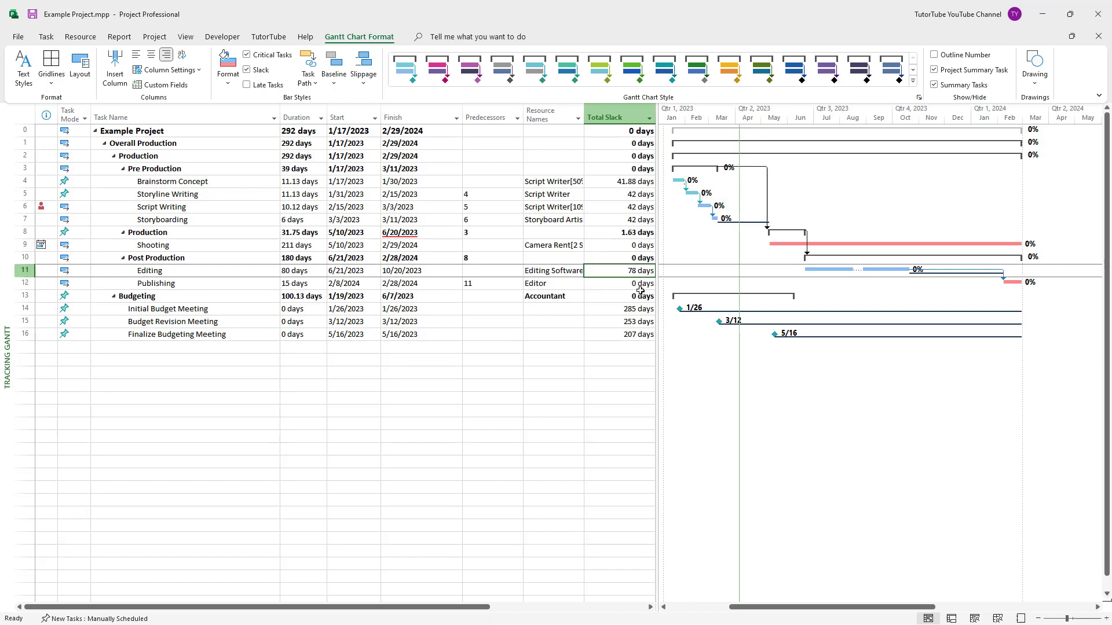
{"action": "left_click", "coordinate": [635, 334]}
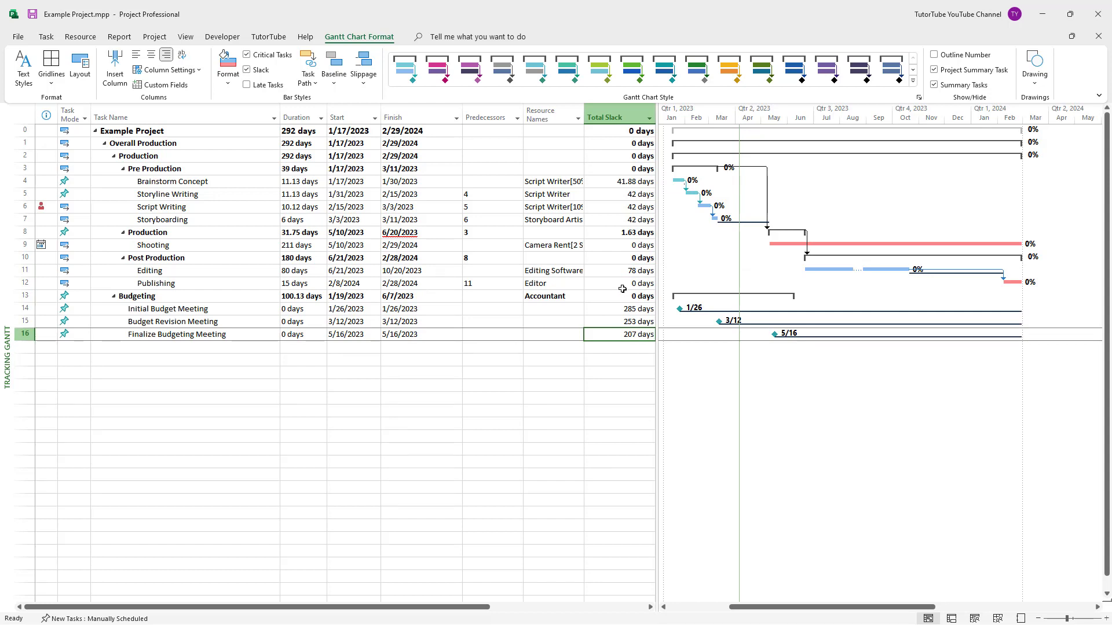
{"action": "mouse_move", "coordinate": [670, 192]}
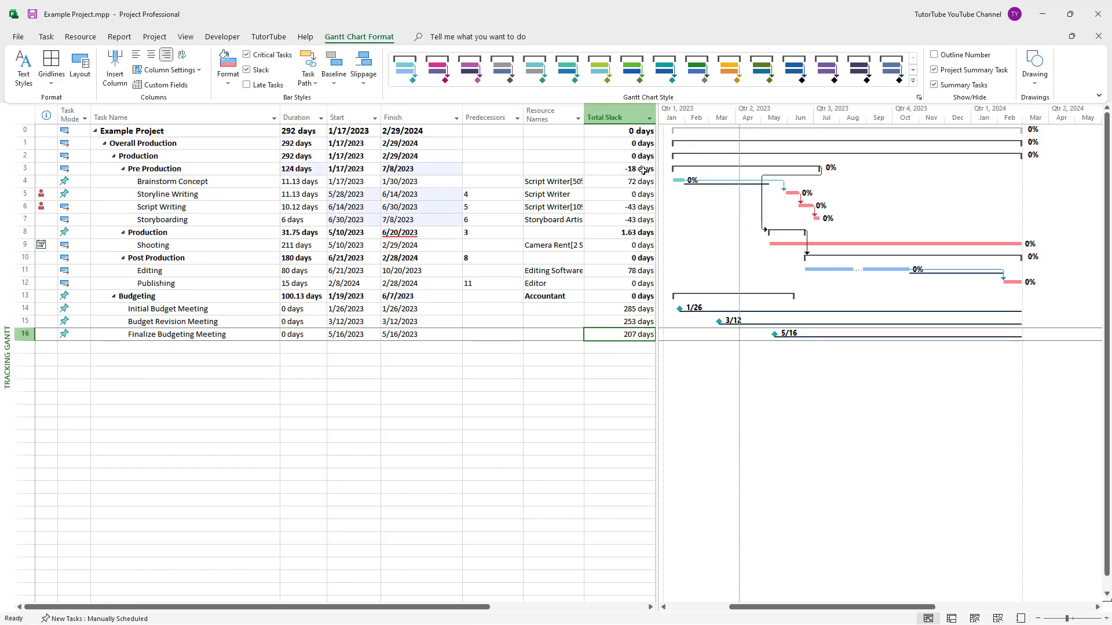
Move Storyline Writing to start 5/28/2023 and check Script Writing's negative slack.
{"action": "left_click", "coordinate": [617, 168]}
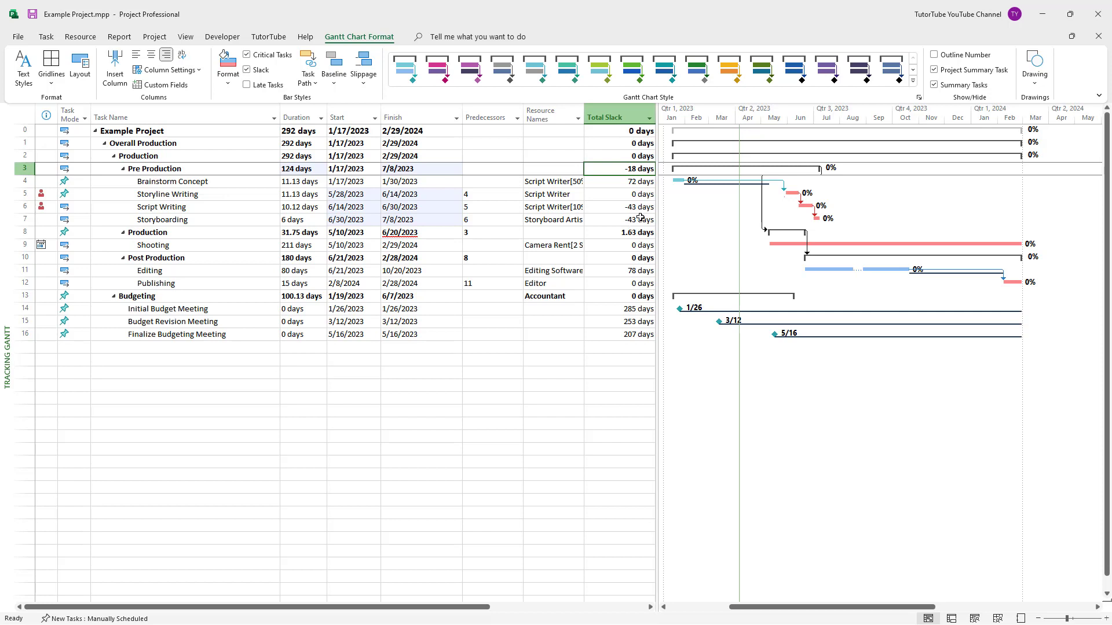
{"action": "left_click", "coordinate": [616, 206]}
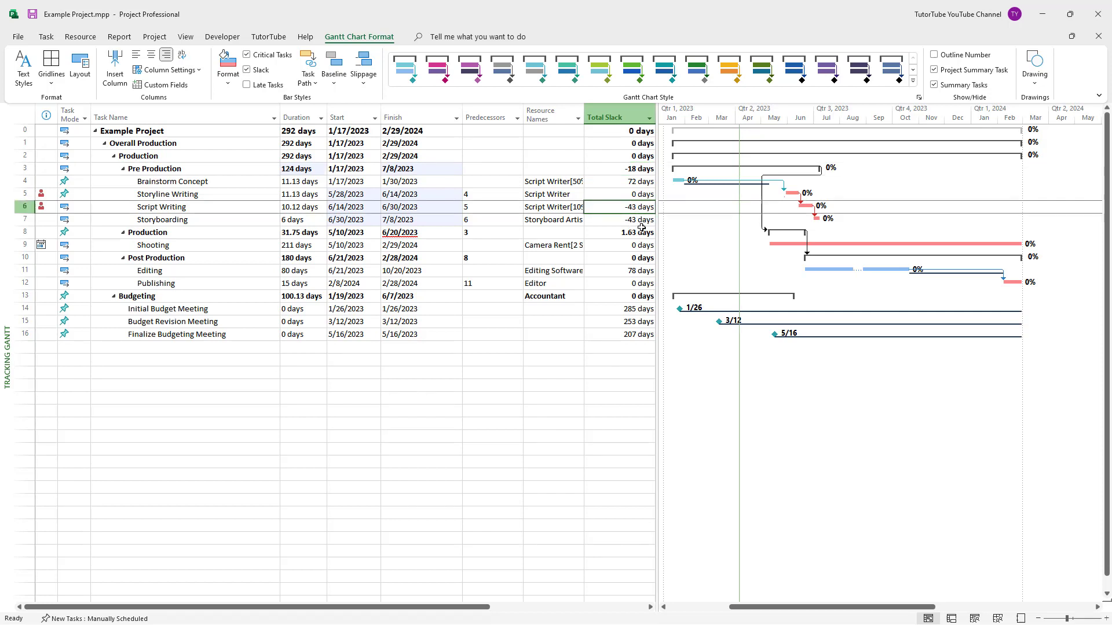
Undo the Storyline Writing move and confirm Storyboarding's slack is back to 42 days.
{"action": "key", "text": "ctrl+z"}
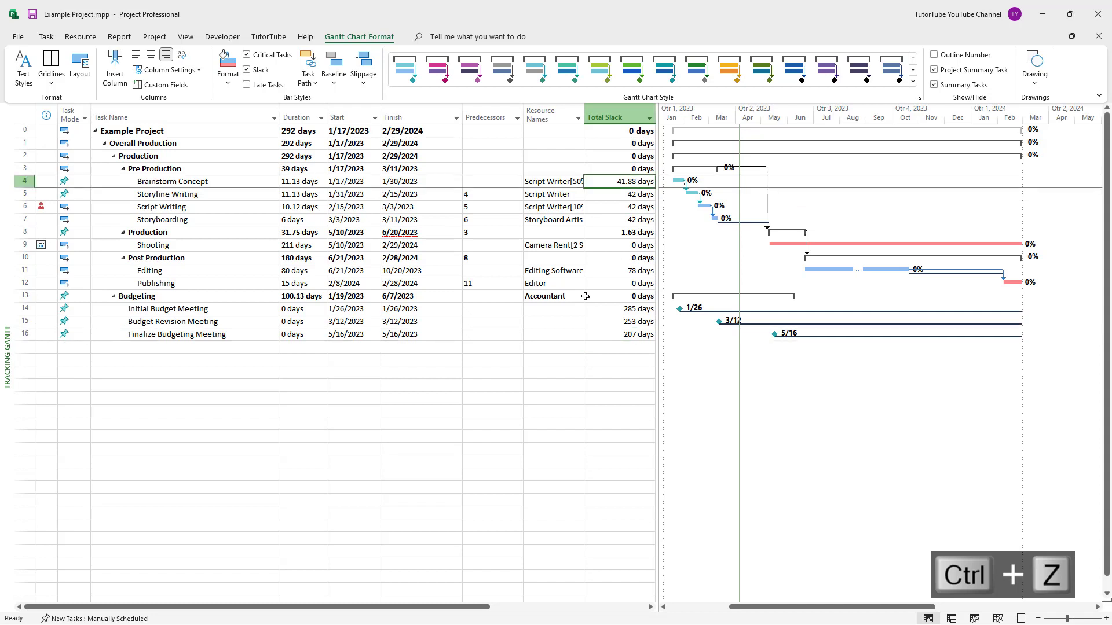
{"action": "mouse_move", "coordinate": [512, 296]}
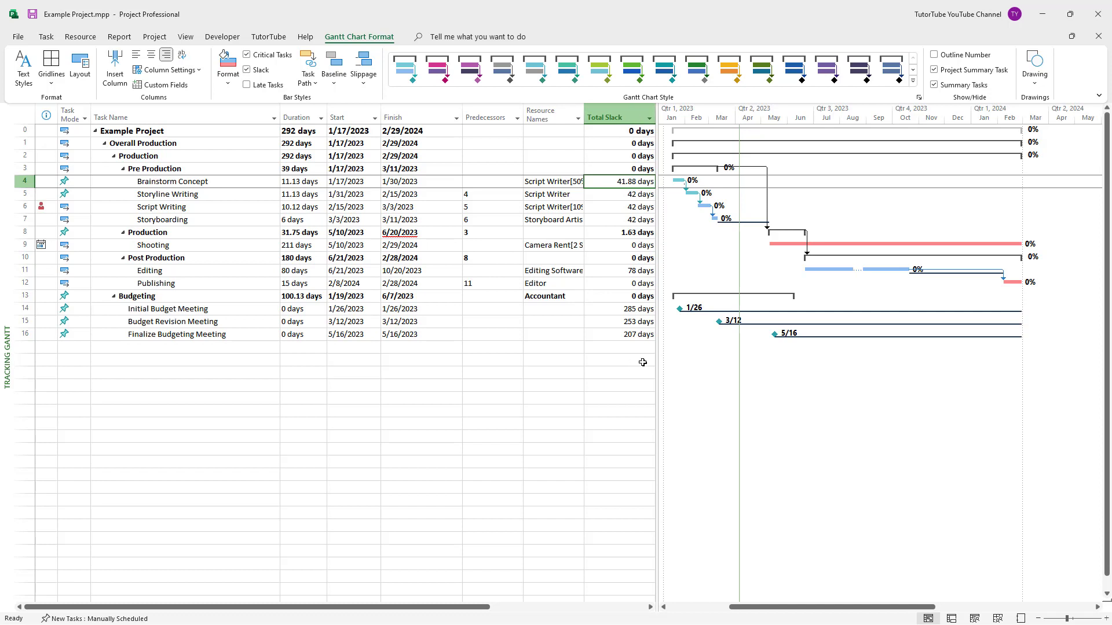
{"action": "mouse_move", "coordinate": [628, 366]}
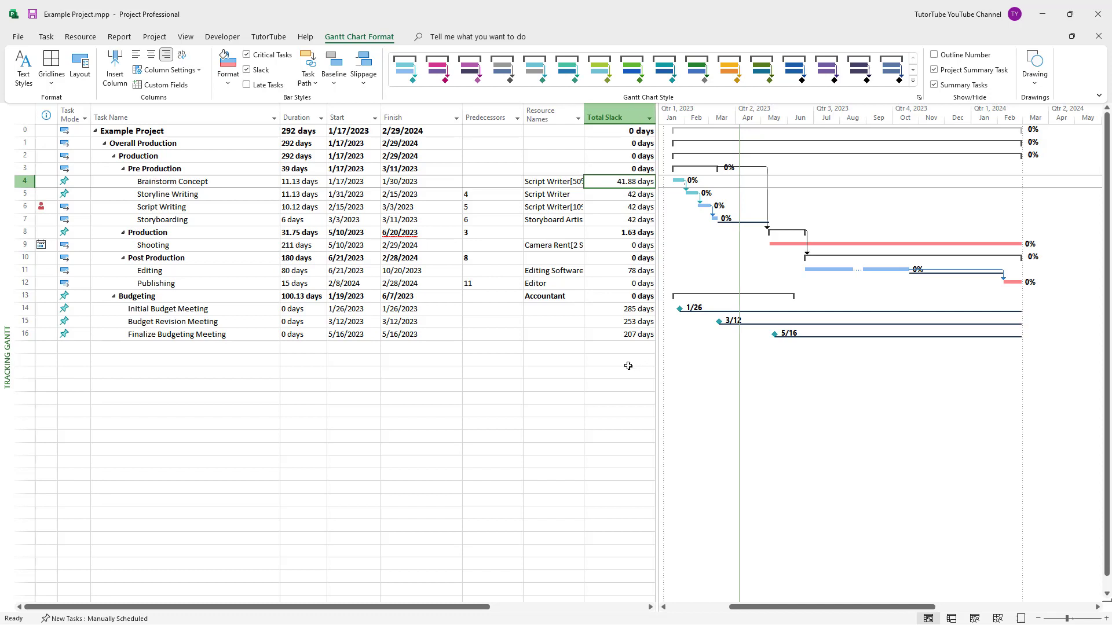
{"action": "left_click", "coordinate": [619, 219]}
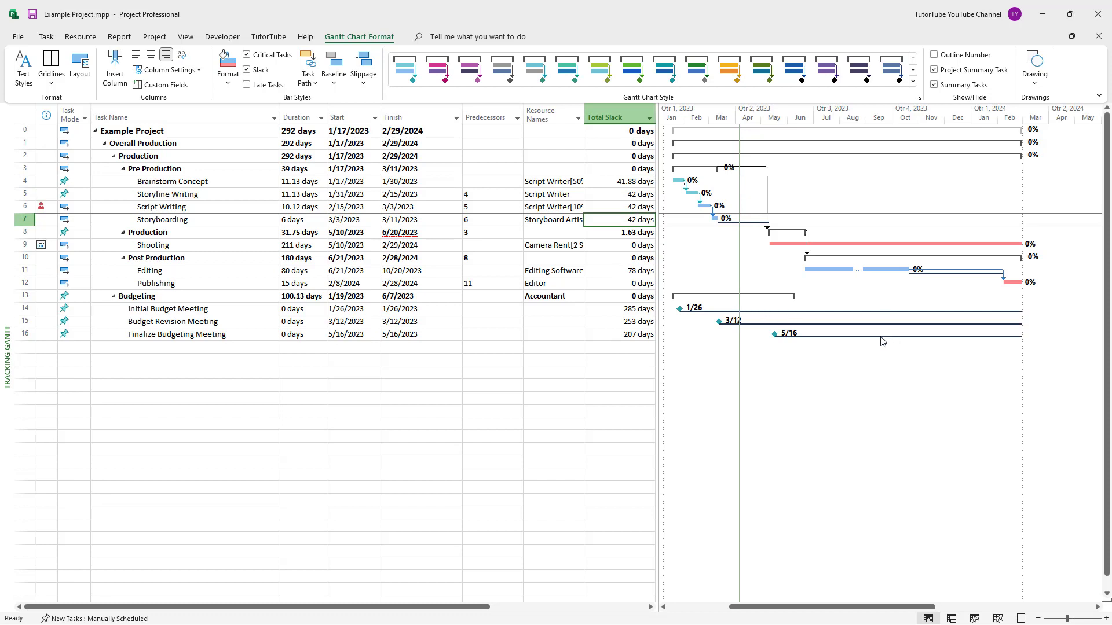
{"action": "mouse_move", "coordinate": [830, 262]}
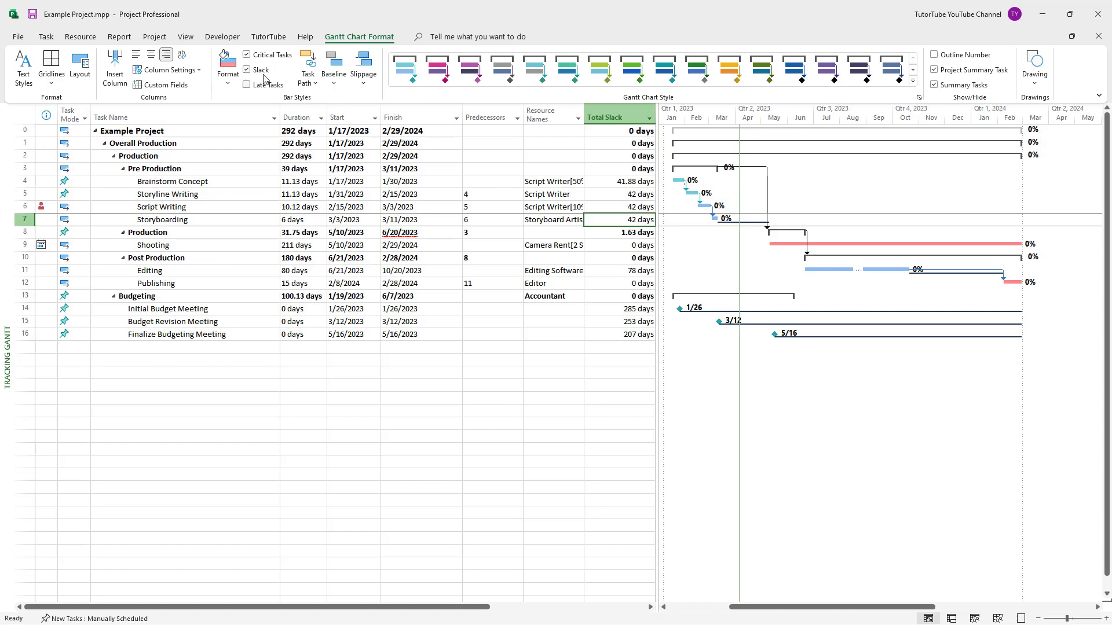
{"action": "mouse_move", "coordinate": [474, 279]}
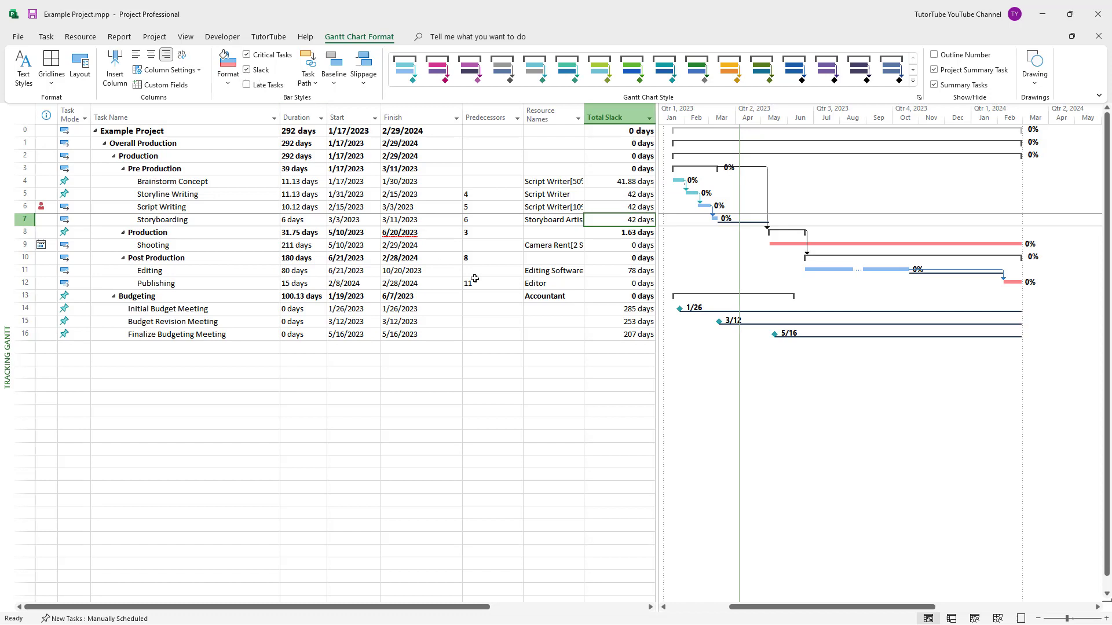